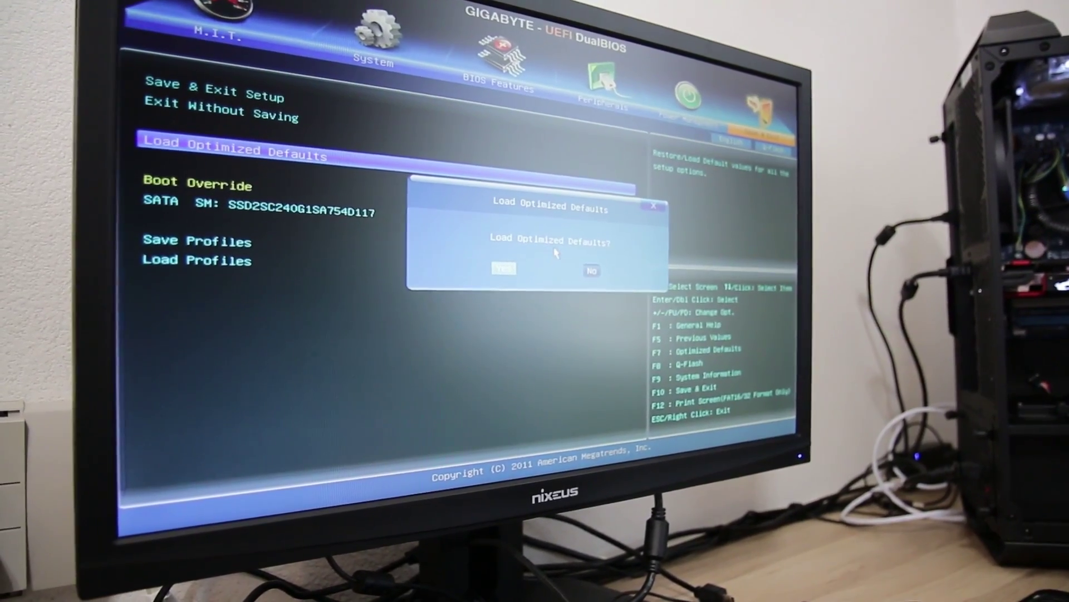
Step: Answer Yes to the Load Optimized Defaults prompt, resetting all setup options
{"action": "left_click", "coordinate": [504, 268]}
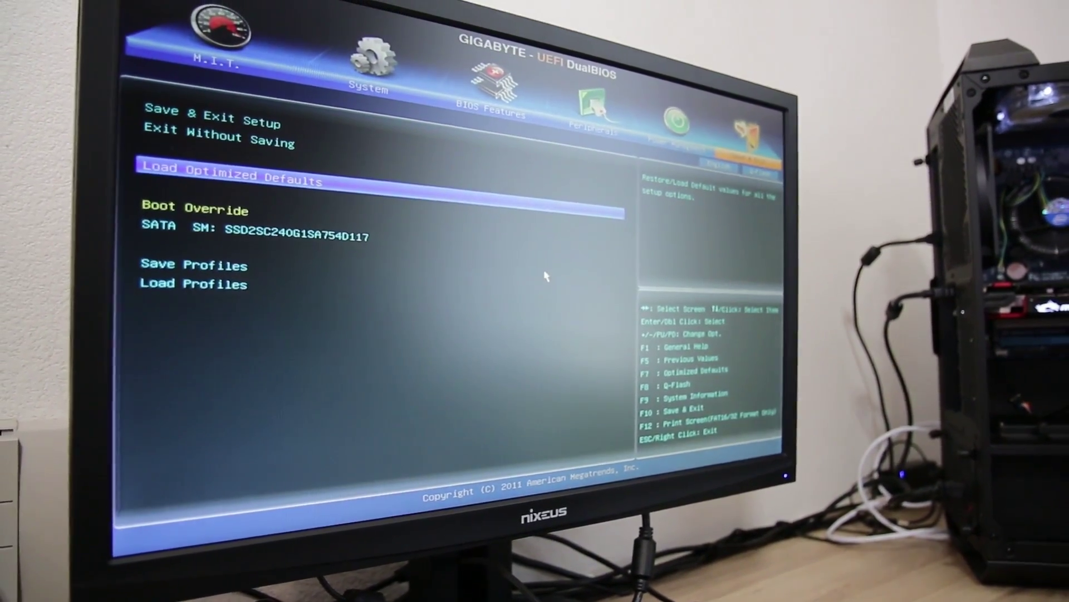